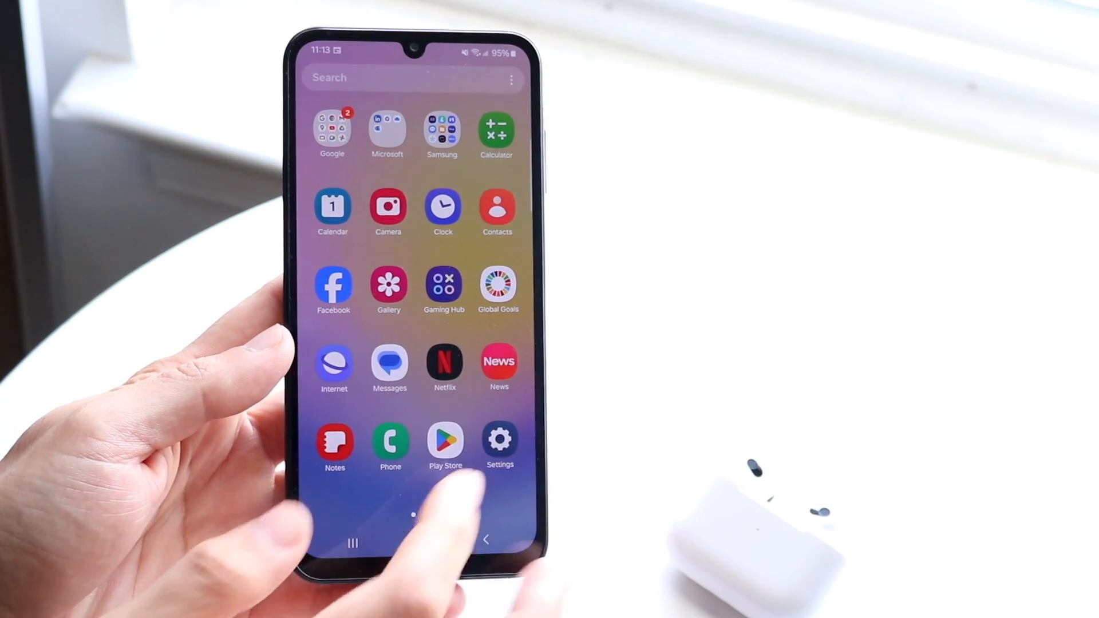
# Launch the Settings app from the app drawer to reach the Connections page
pyautogui.click(499, 436)
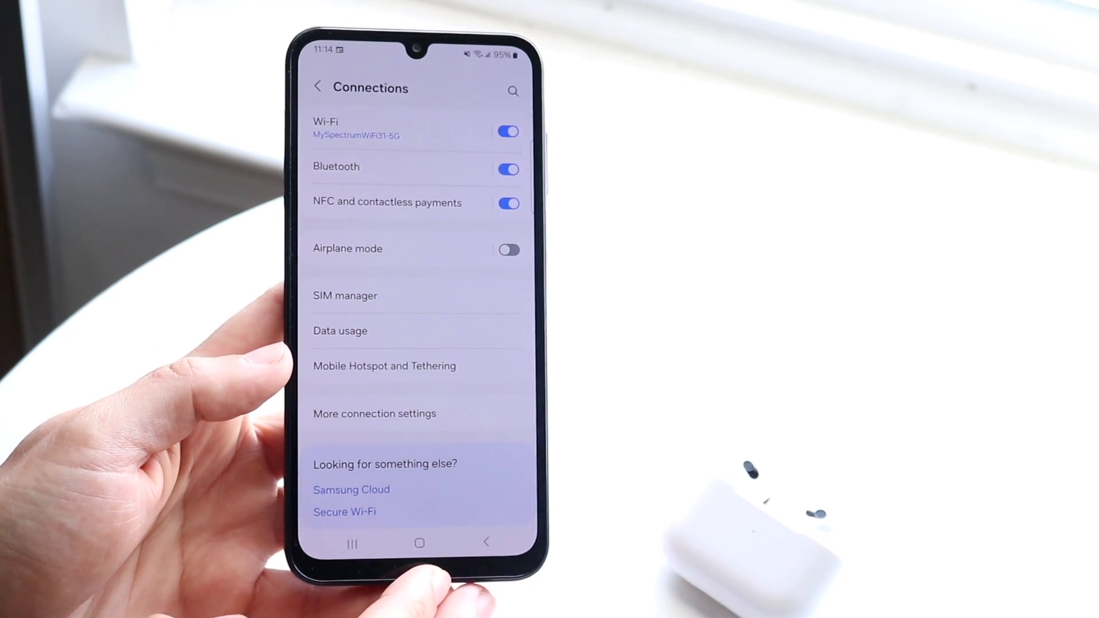
# Show the Bluetooth page listing nearby available devices
pyautogui.click(336, 167)
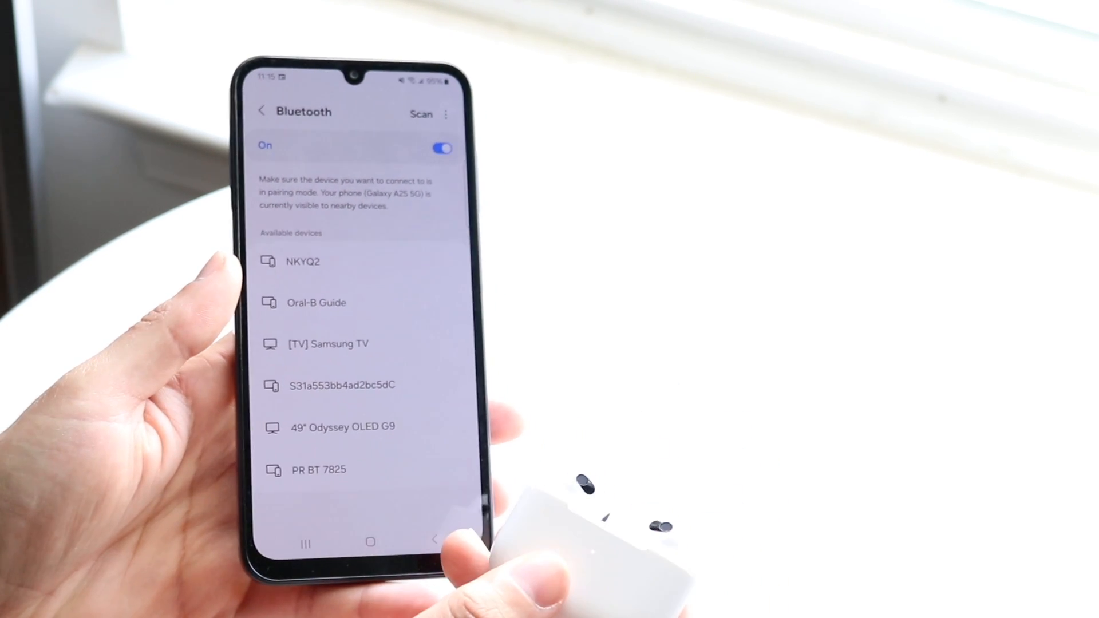
# Return to Connections and reopen the Bluetooth device list to find the AirPods
pyautogui.click(262, 111)
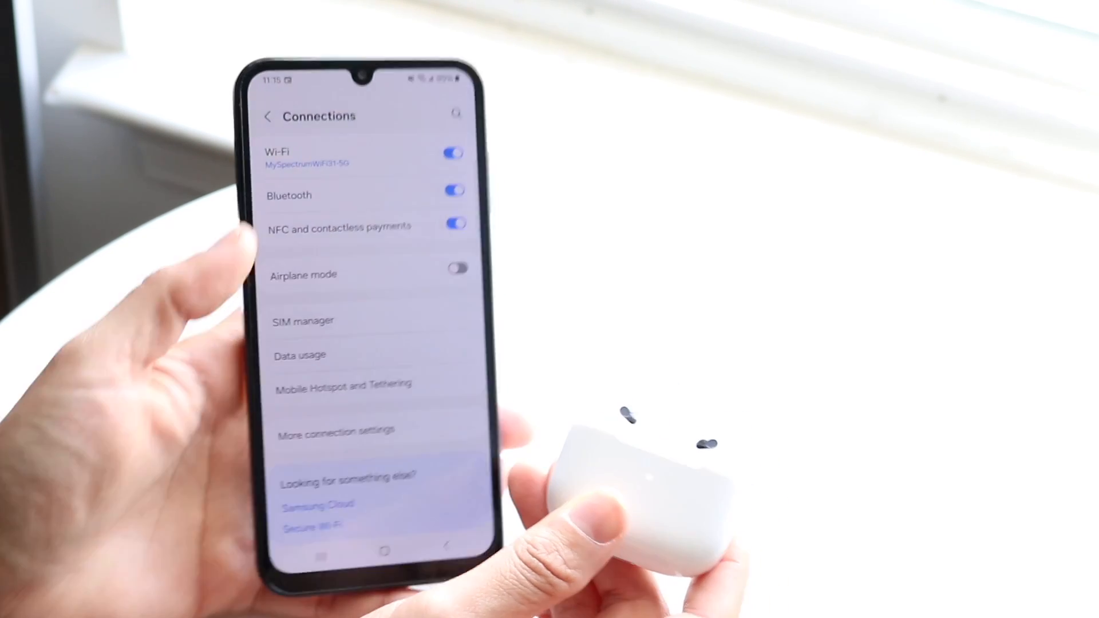
pyautogui.click(288, 194)
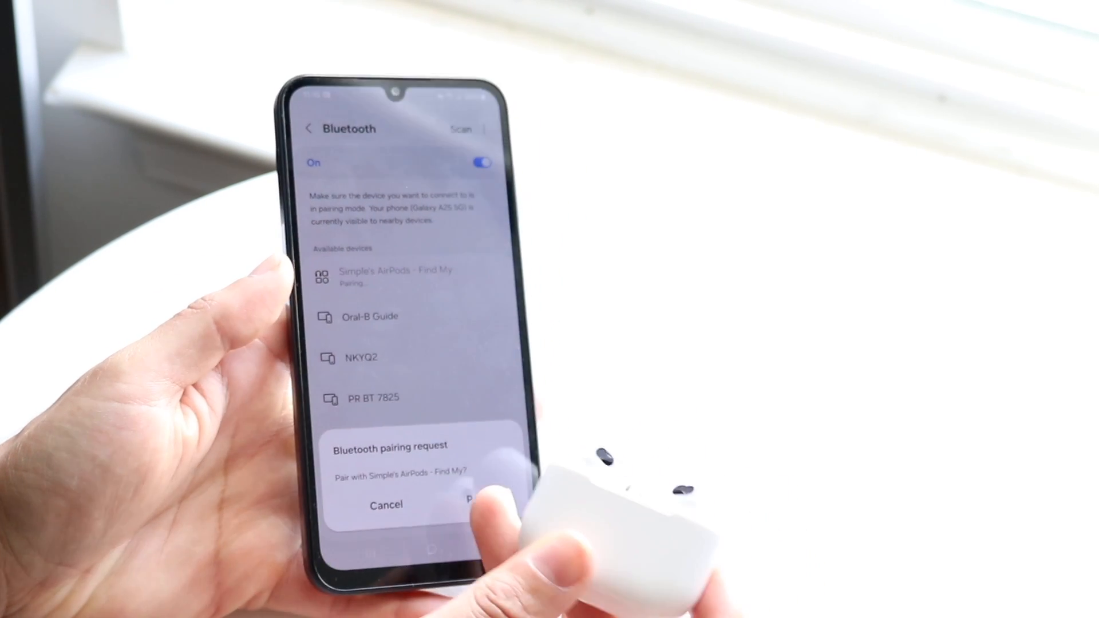
# Accept the pairing request so the AirPods connect with calls and audio enabled
pyautogui.click(473, 505)
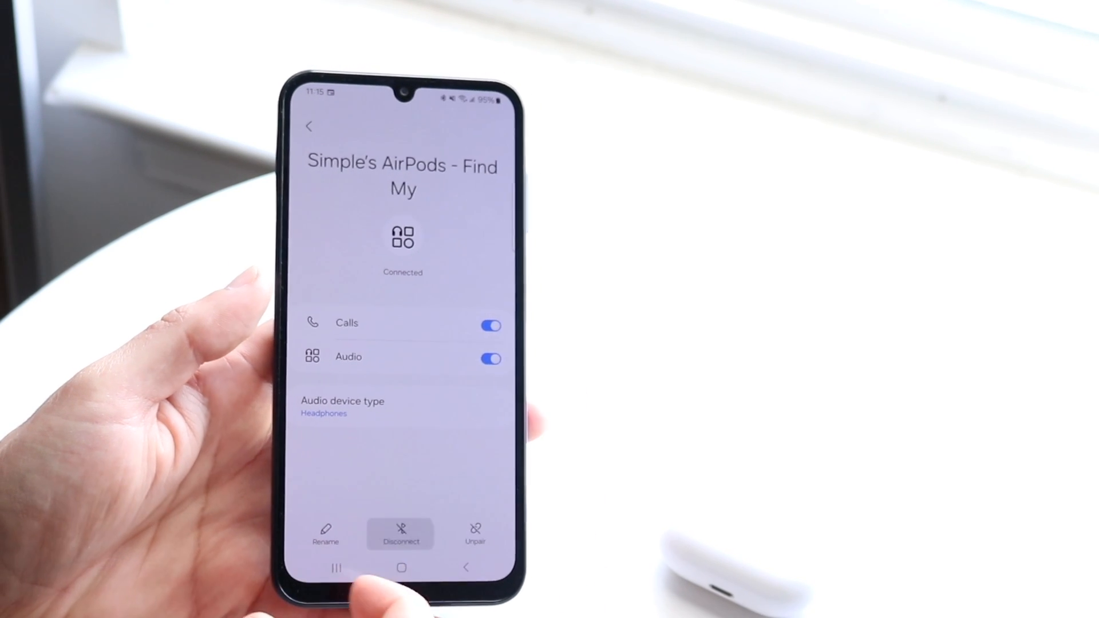
# Disconnect the AirPods from their details page and go back to the Bluetooth device list
pyautogui.click(400, 534)
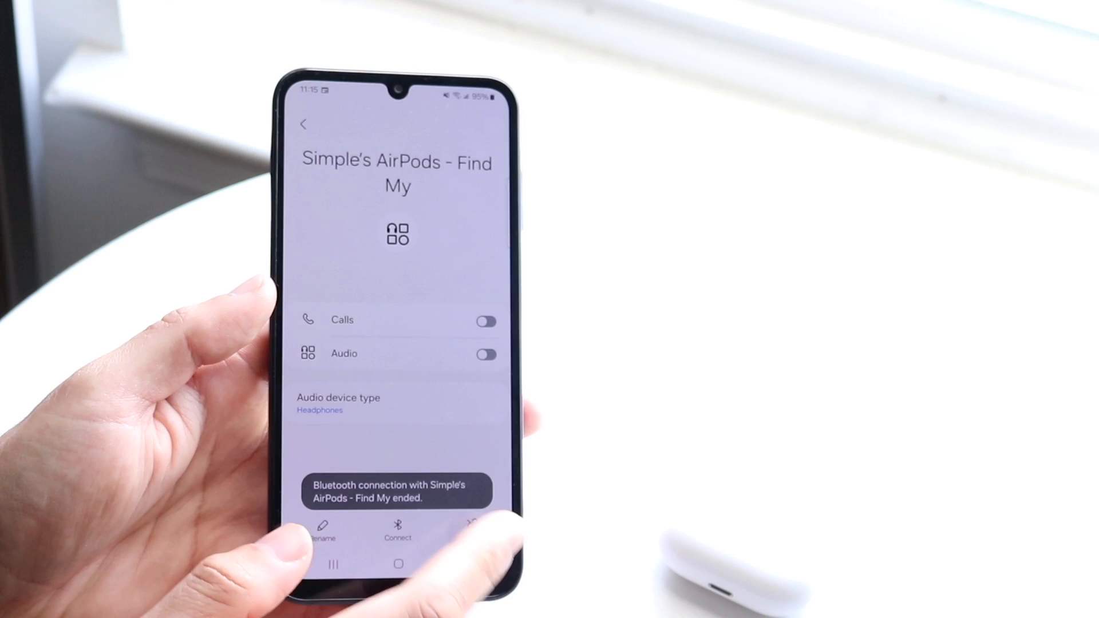
pyautogui.click(302, 123)
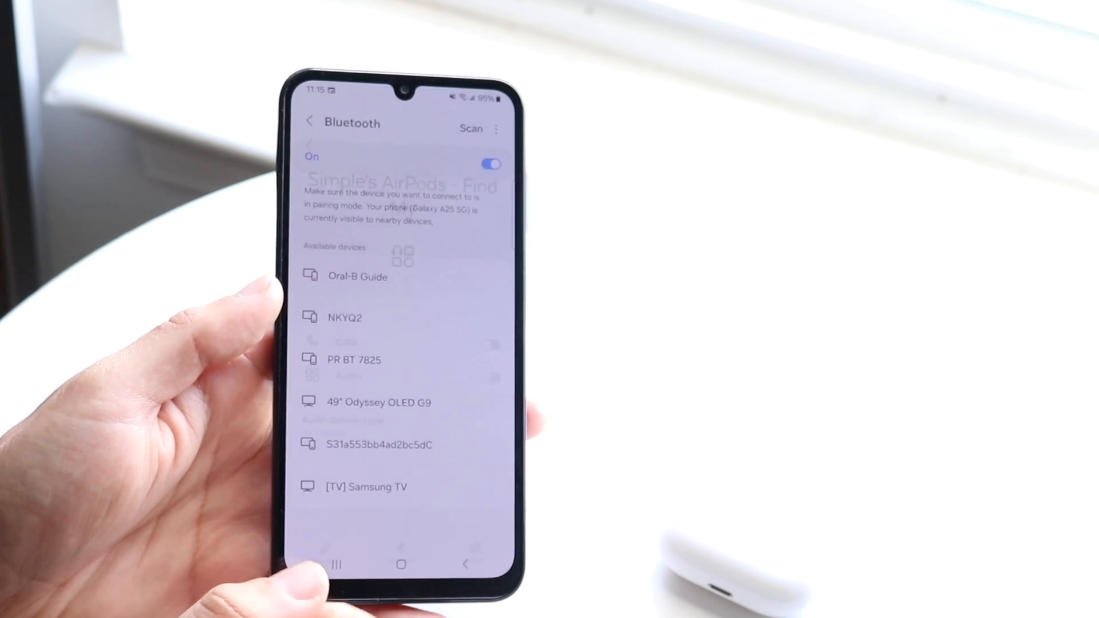